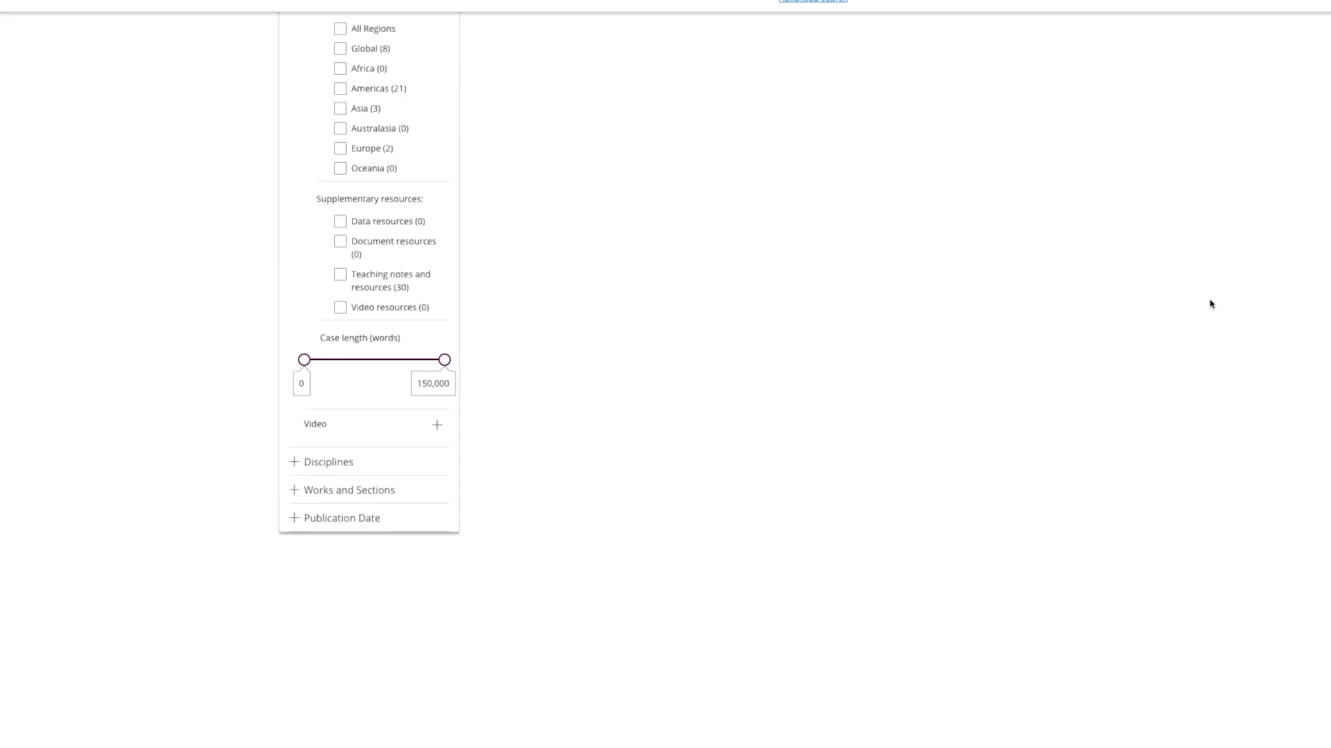
- View the 'Analyzing Consumer Behavior During COVID-19' case and read down through its abstract and text
scroll("up", 3)
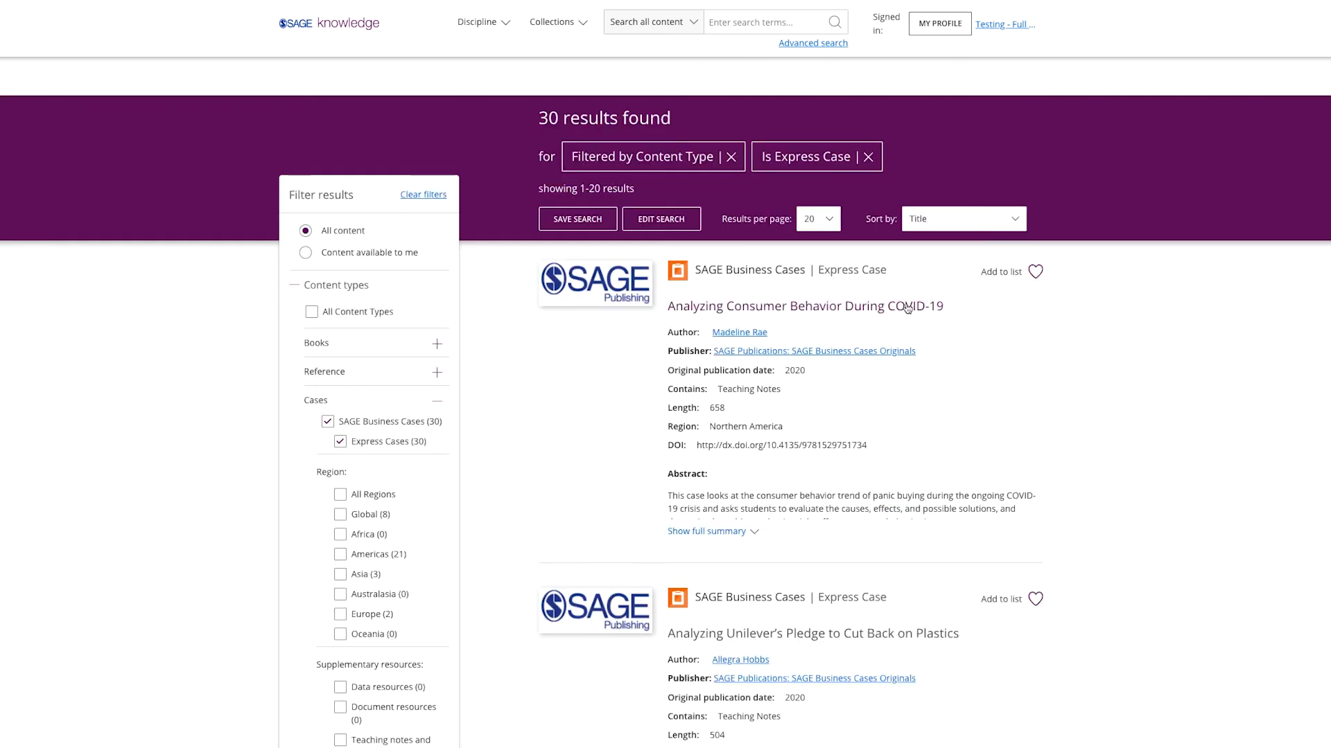
left_click(802, 306)
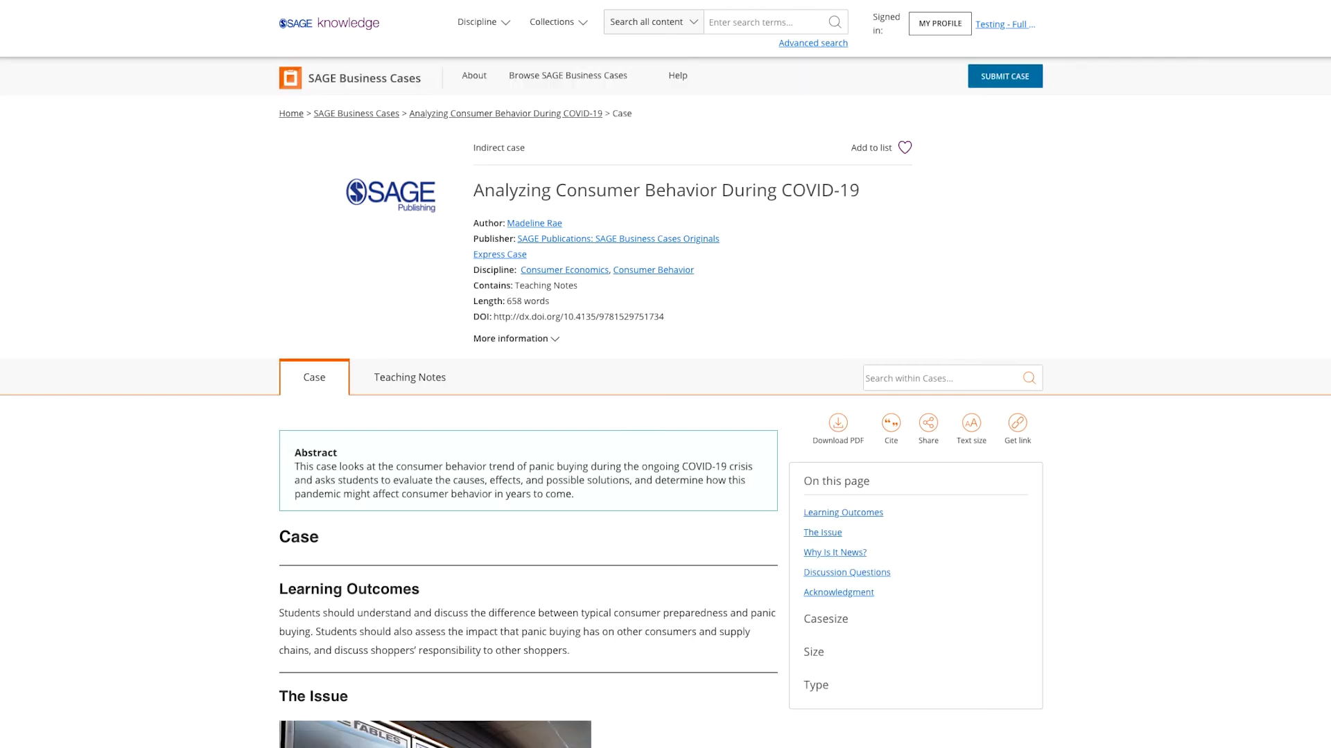
scroll("down", 3)
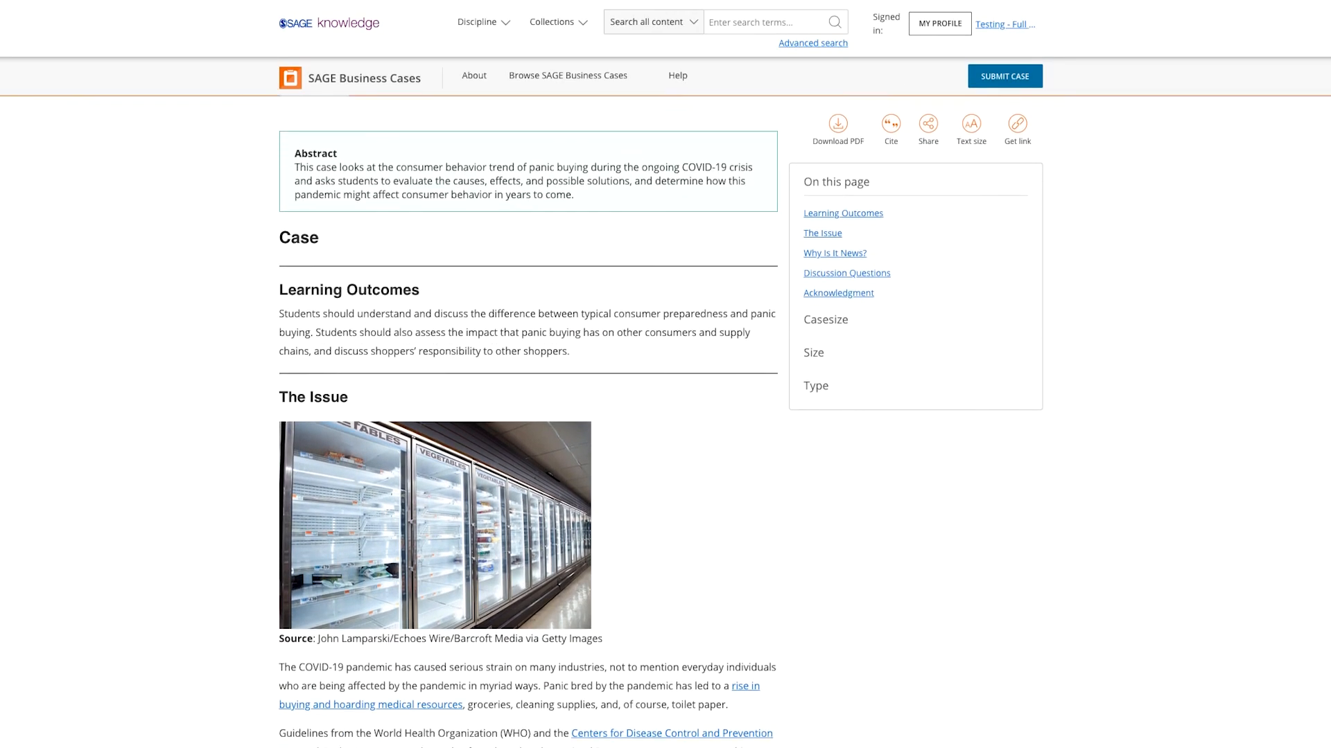
scroll("down", 3)
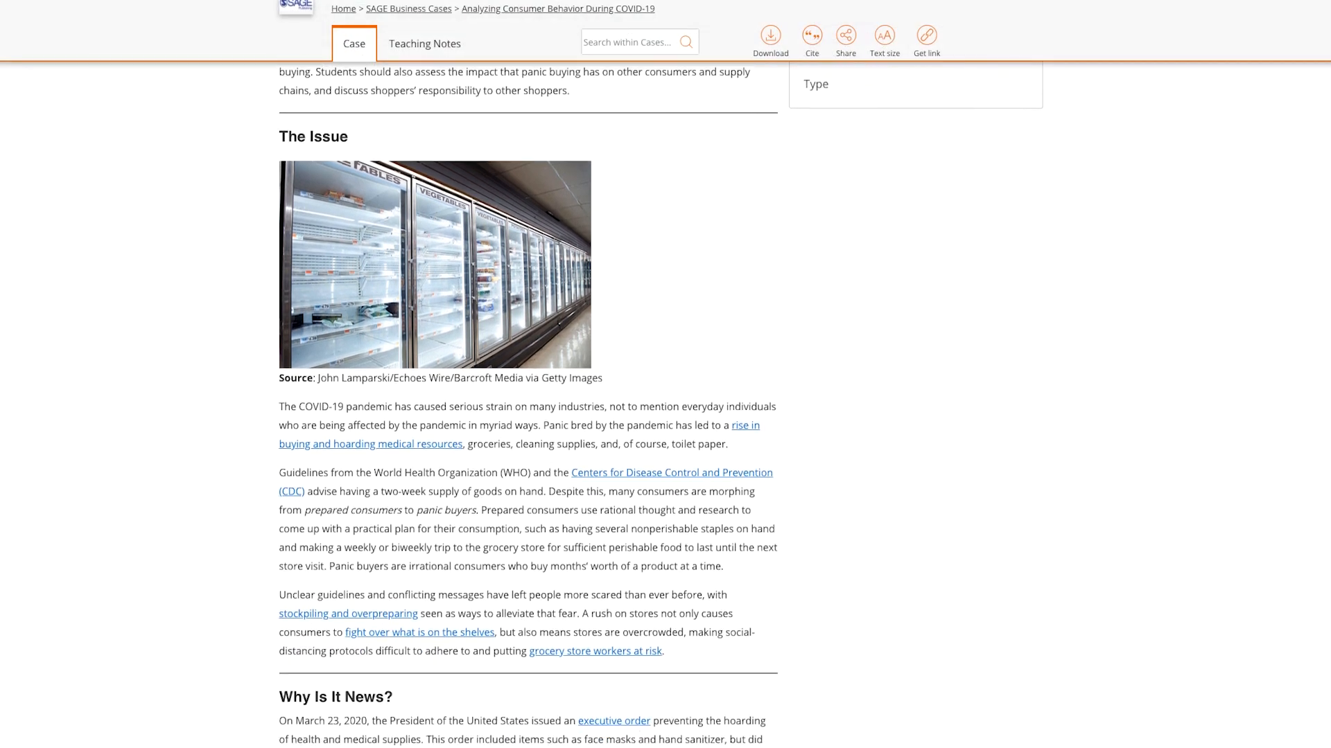
scroll("down", 3)
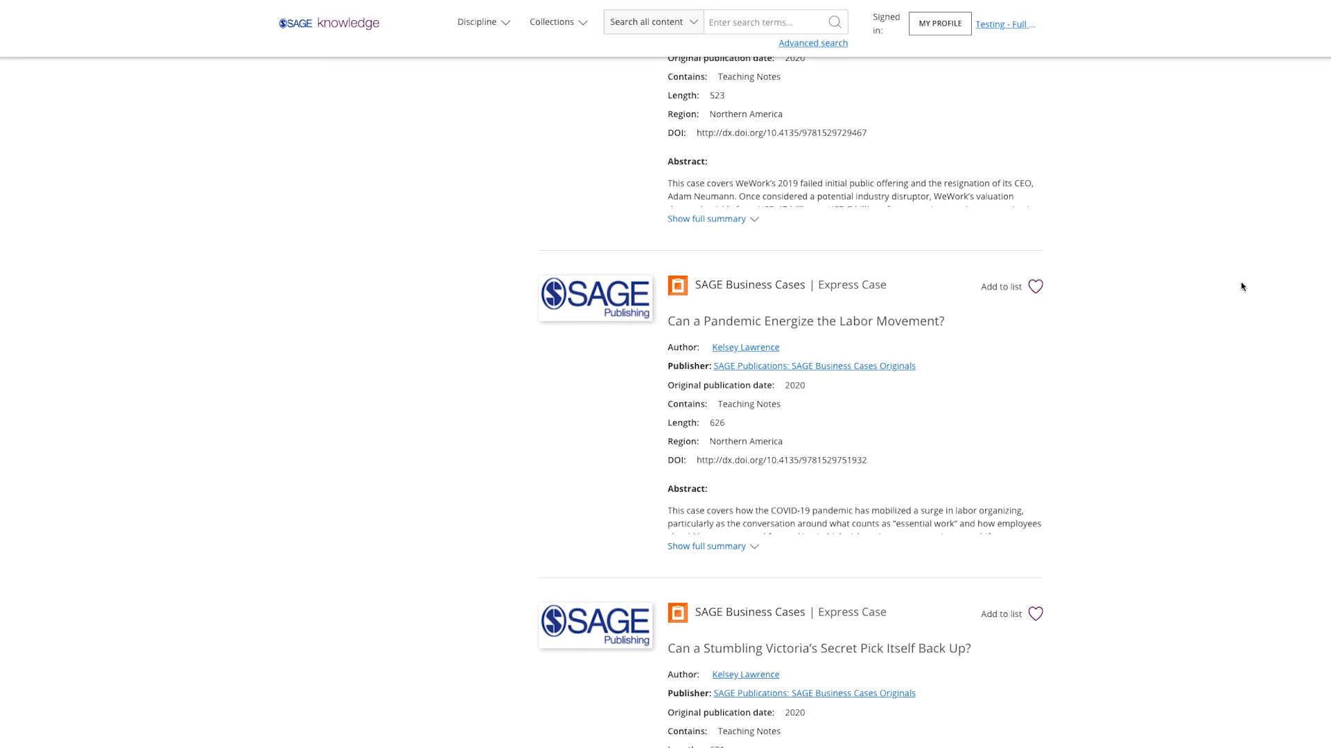
- View the 'Can a Pandemic Energize the Labor Movement?' case and read its opening text
left_click(804, 320)
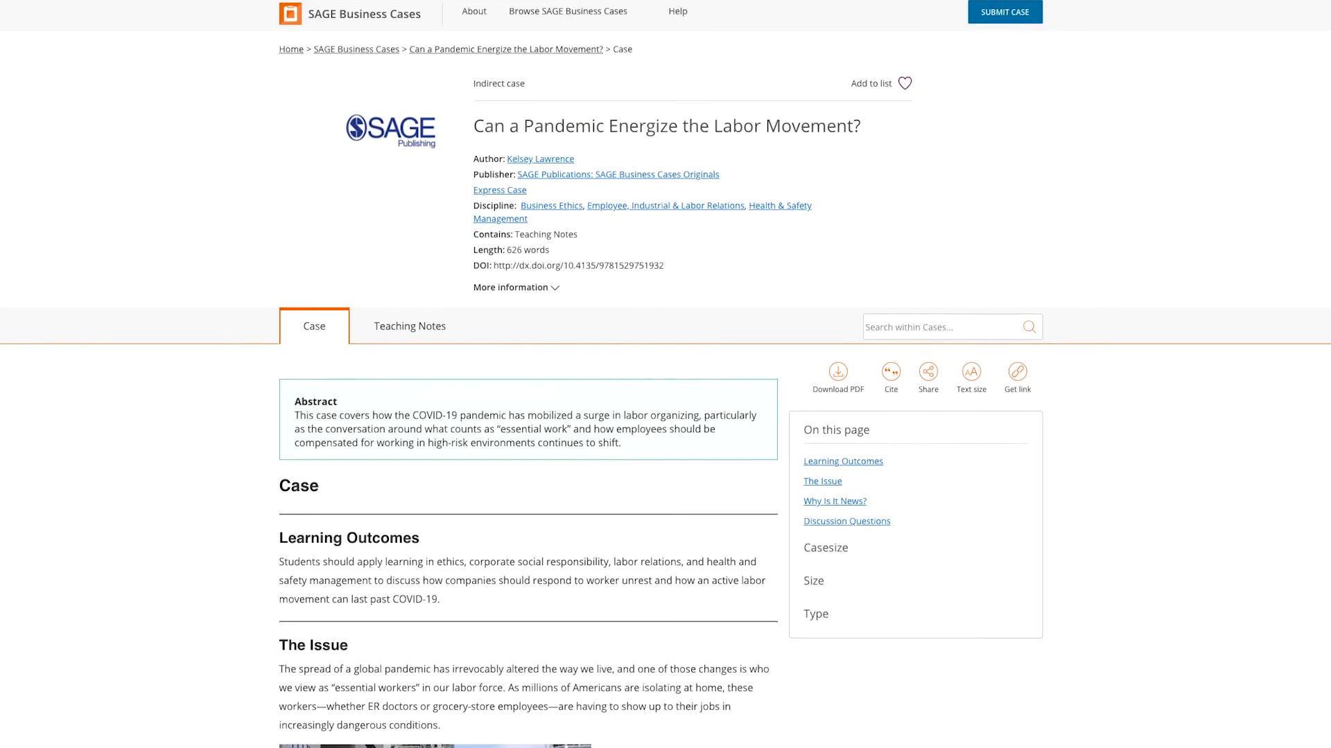
scroll("down", 3)
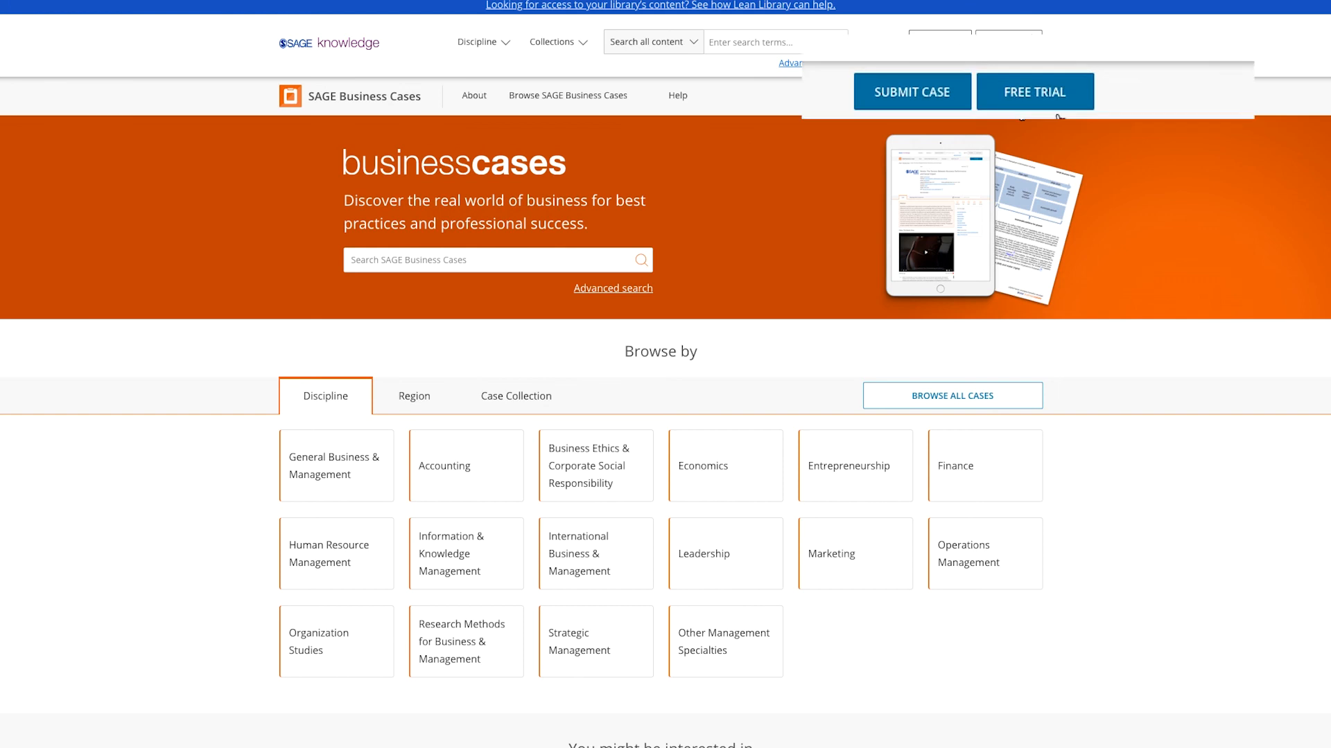
mouse_move(1058, 89)
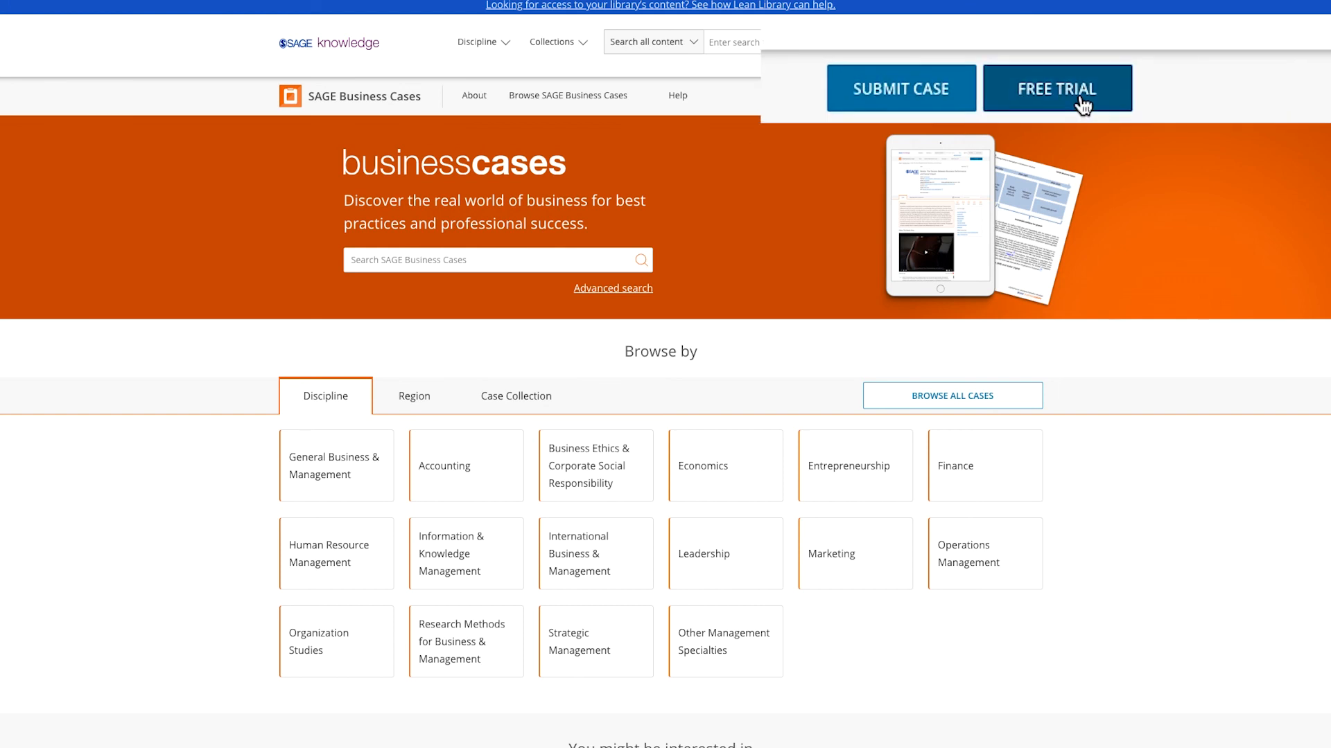
- Request free 60-day access to SAGE products via the FREE TRIAL button
left_click(1057, 89)
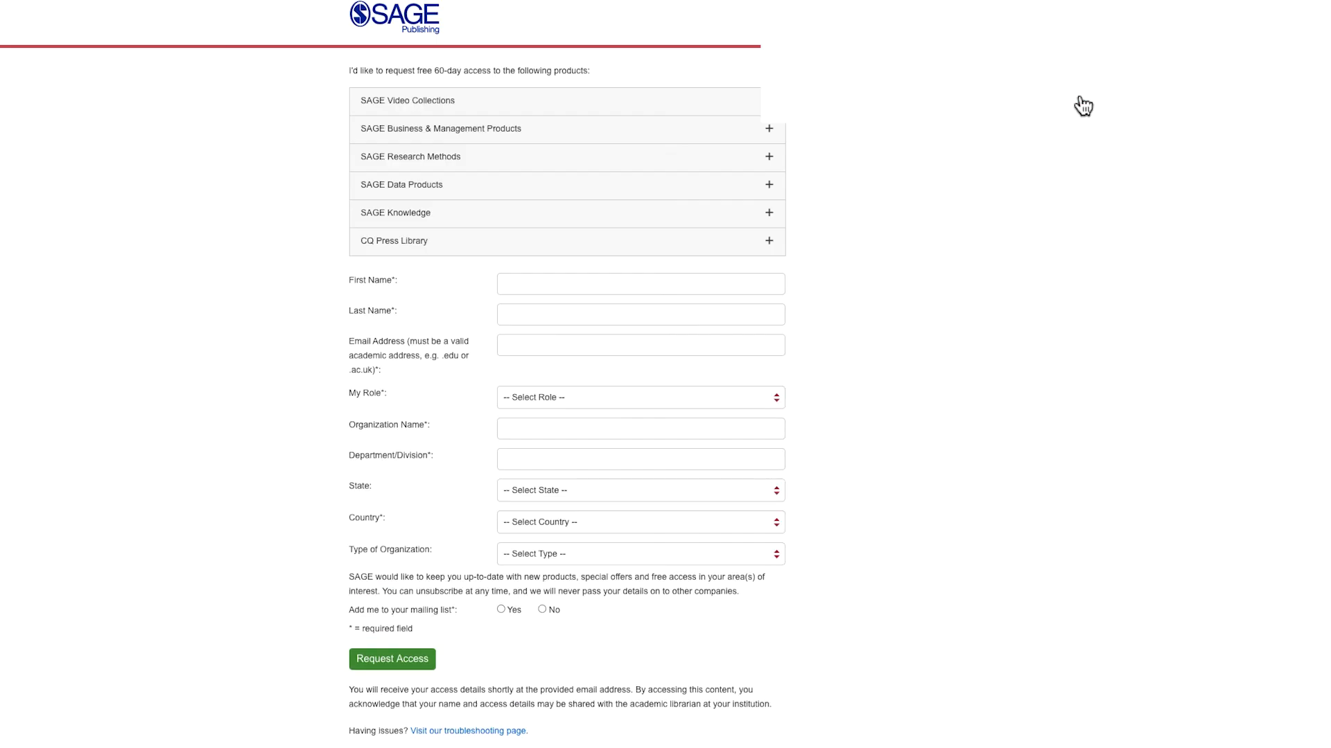